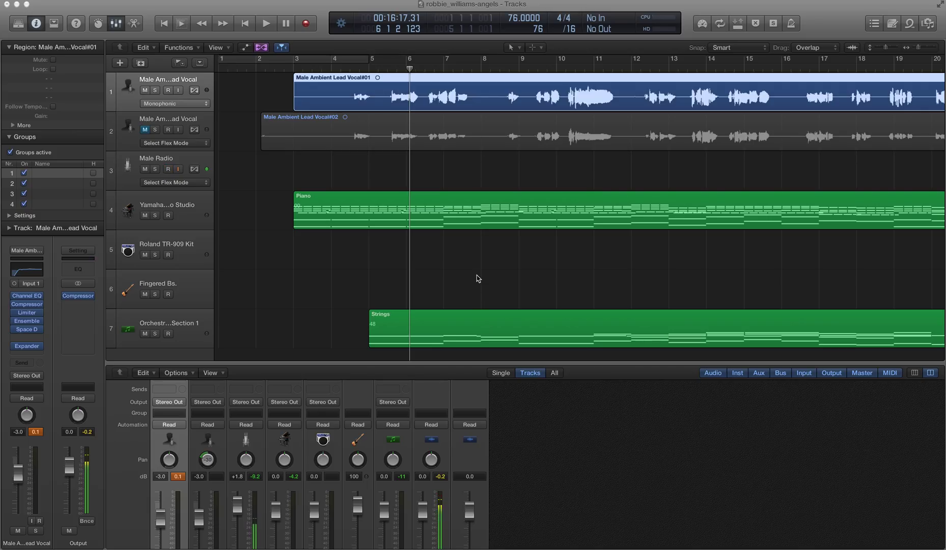
Mute the second lead vocal track (track 2)
{"action": "left_click", "coordinate": [169, 169]}
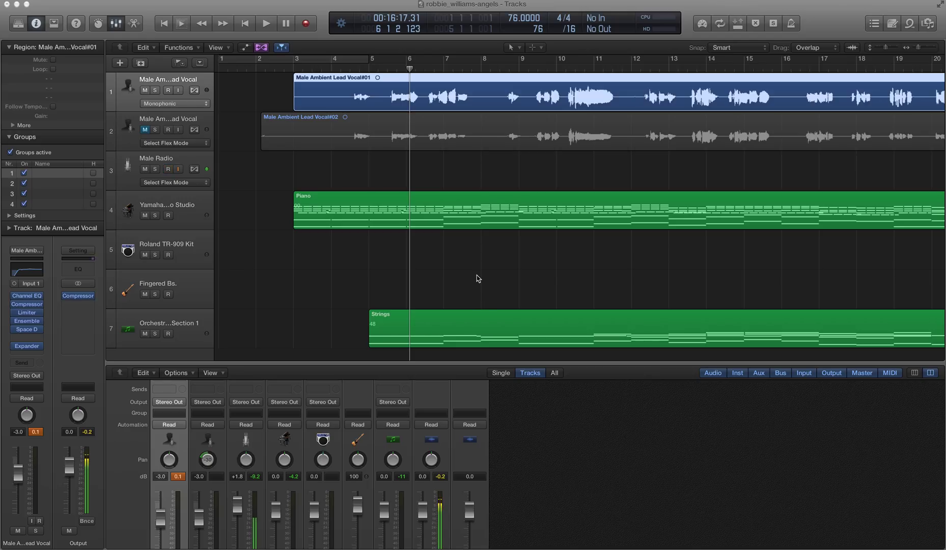
{"action": "left_click", "coordinate": [169, 170]}
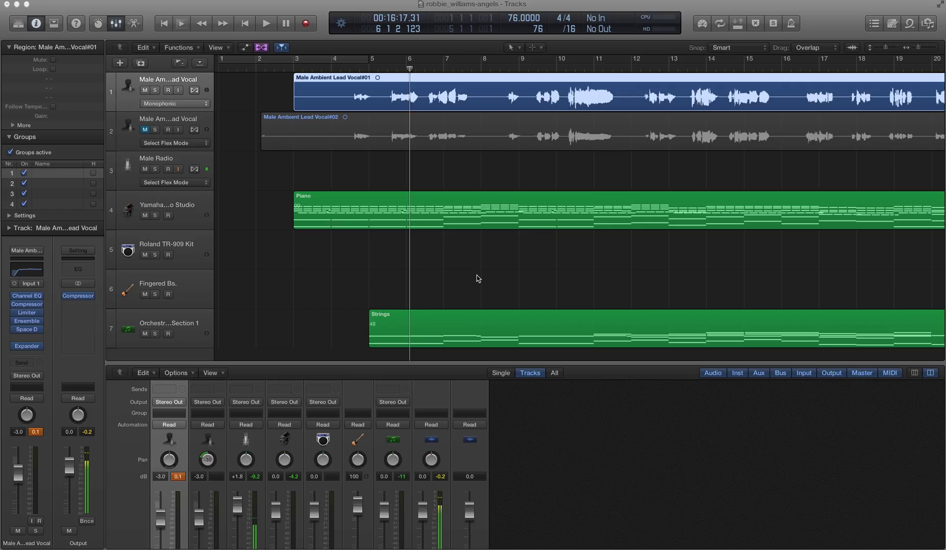
{"action": "left_click", "coordinate": [168, 169]}
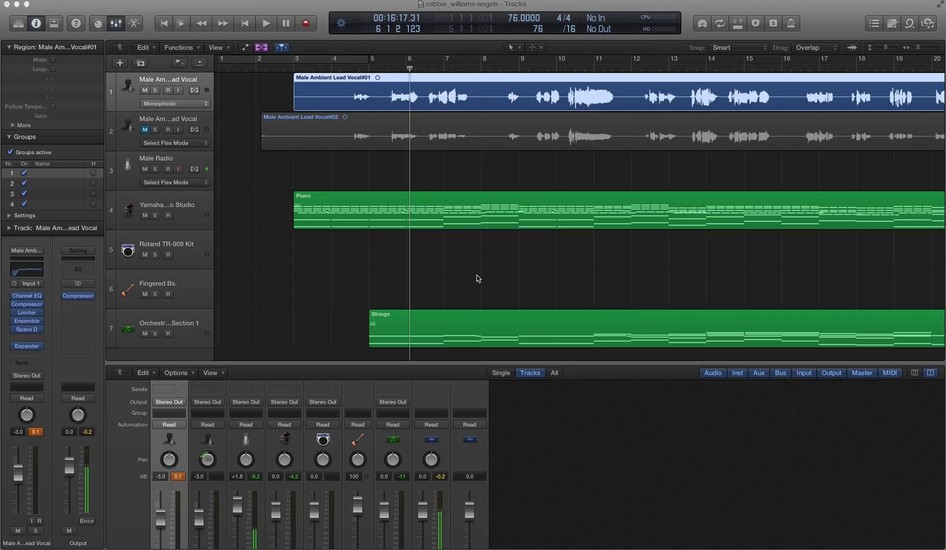
Move the playhead to bar 3, just before the lead vocal enters
{"action": "left_click", "coordinate": [169, 169]}
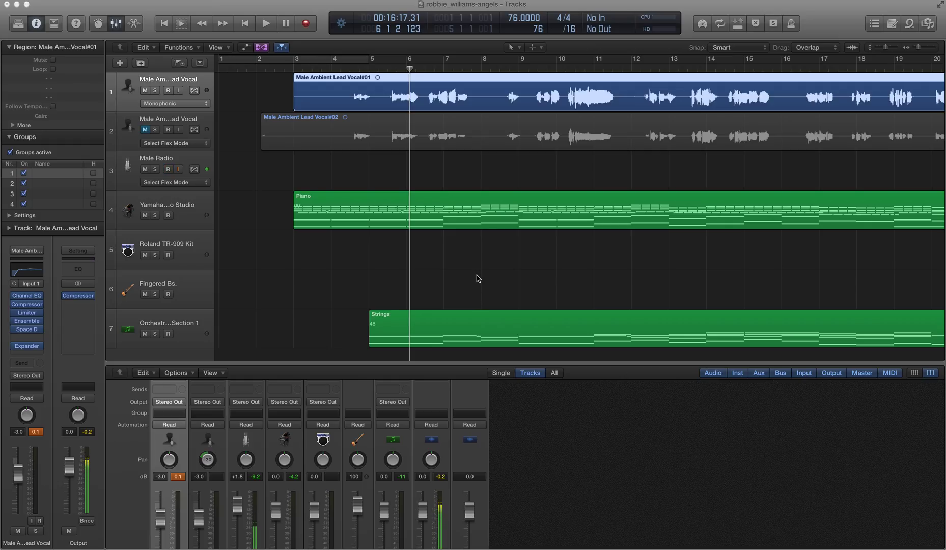
{"action": "left_click", "coordinate": [167, 169]}
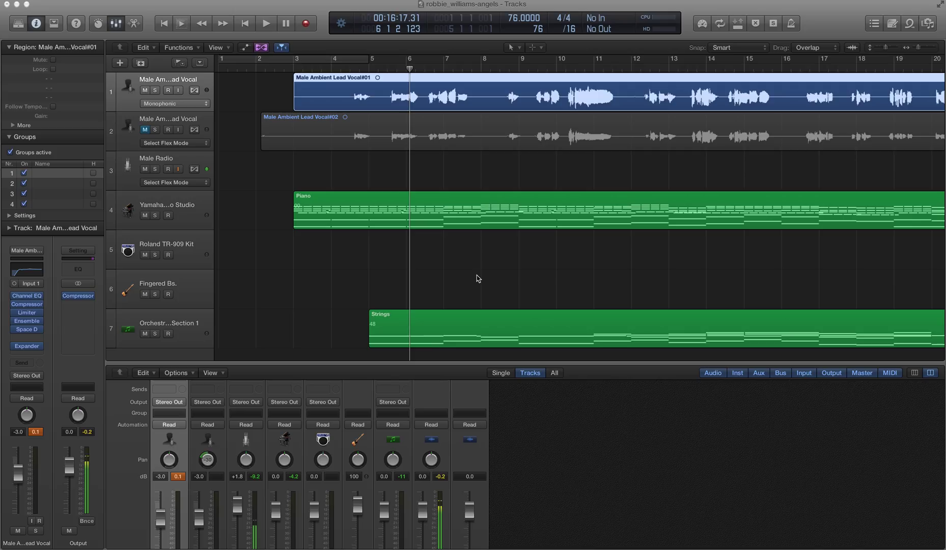
{"action": "left_click", "coordinate": [168, 169]}
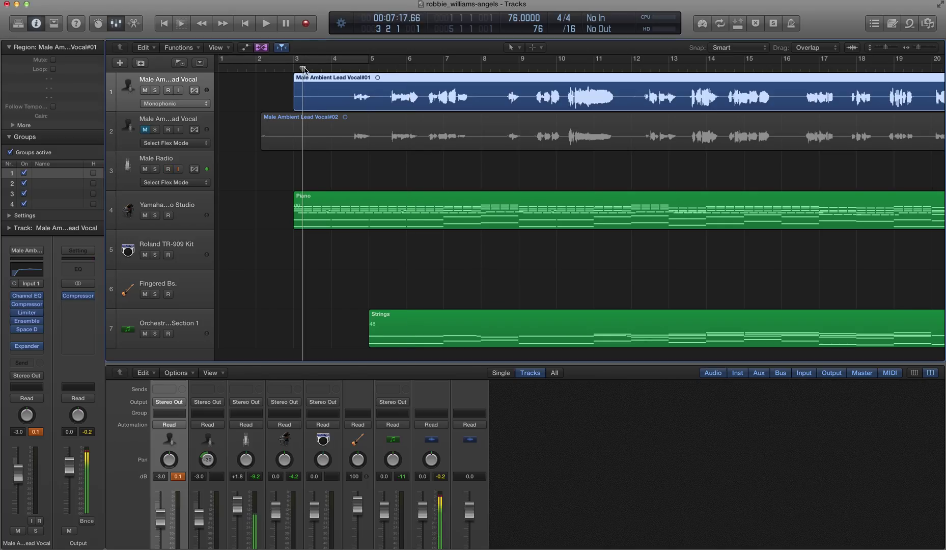
Record-arm the Male Radio track, then play and stop the arrangement's opening
{"action": "left_click", "coordinate": [167, 170]}
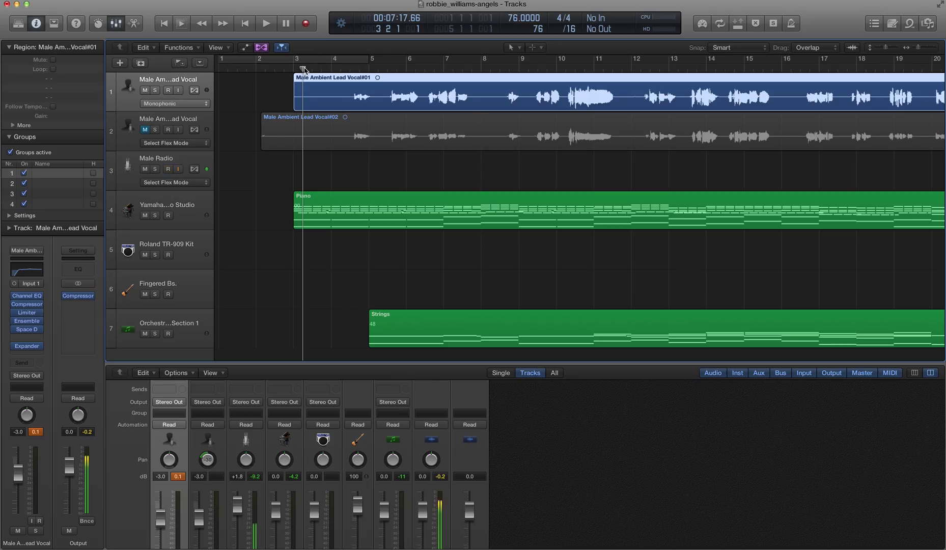
{"action": "left_click", "coordinate": [169, 169]}
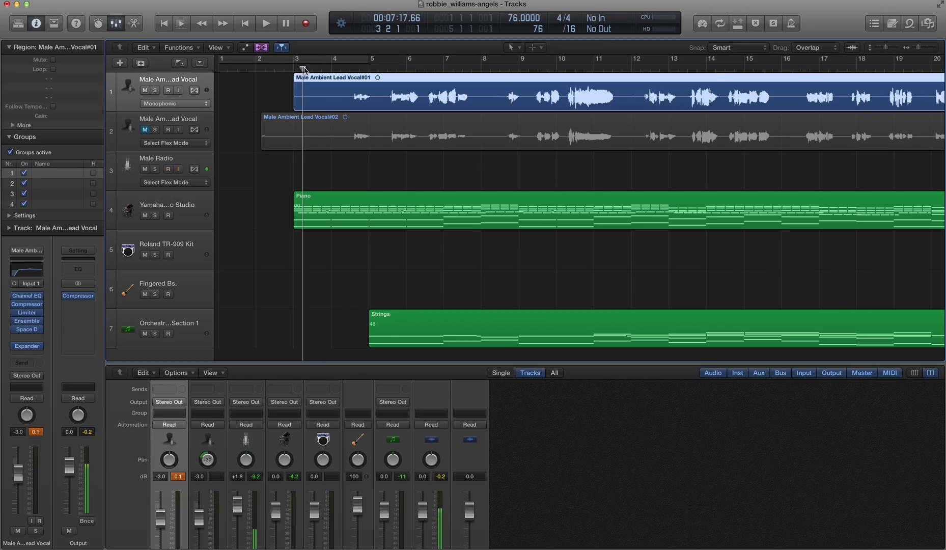
{"action": "left_click", "coordinate": [168, 169]}
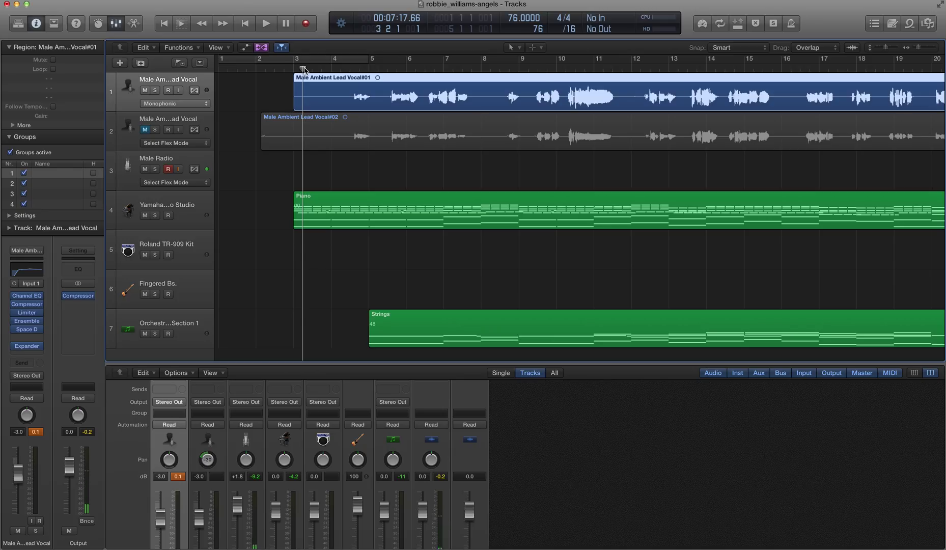
{"action": "left_click", "coordinate": [265, 23]}
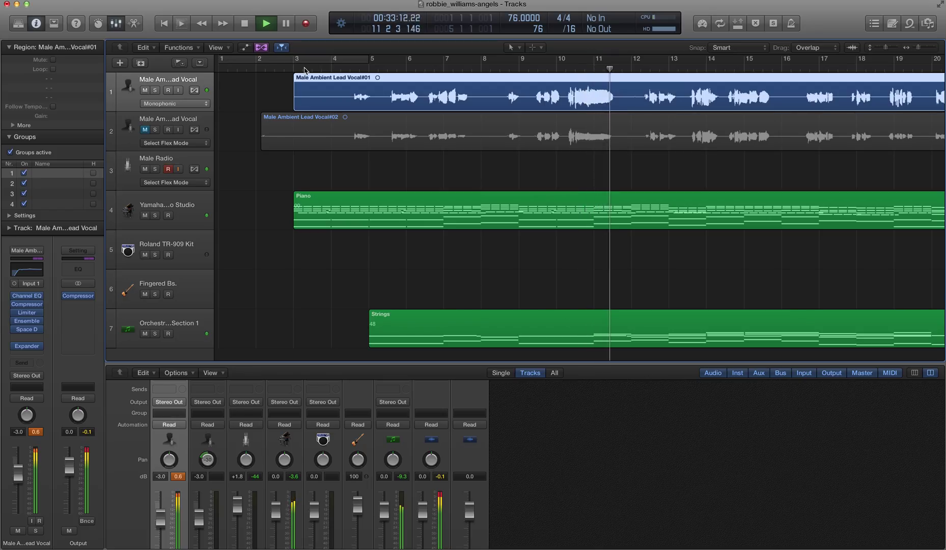
{"action": "left_click", "coordinate": [265, 23]}
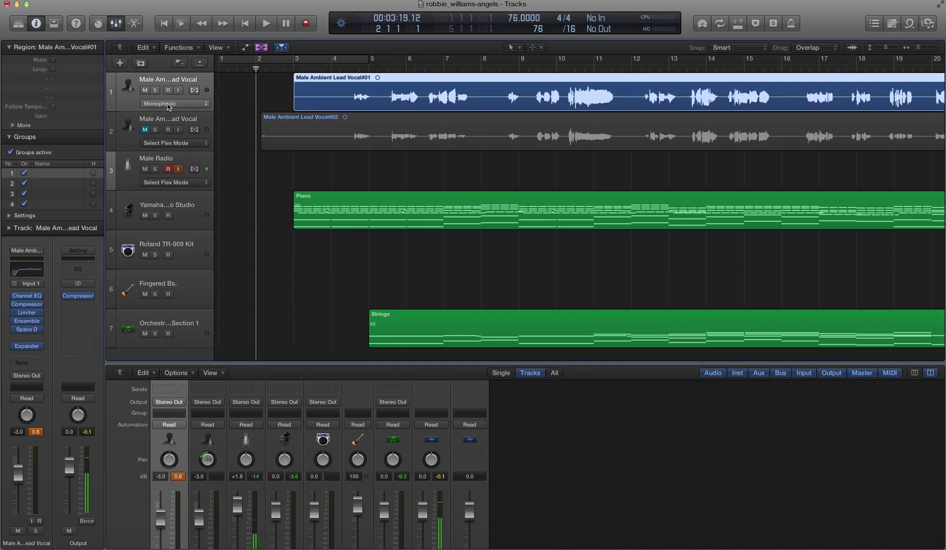
Set the lead vocal's Flex Mode to Flex Pitch and open the Audio Track Editor
{"action": "left_click", "coordinate": [173, 103]}
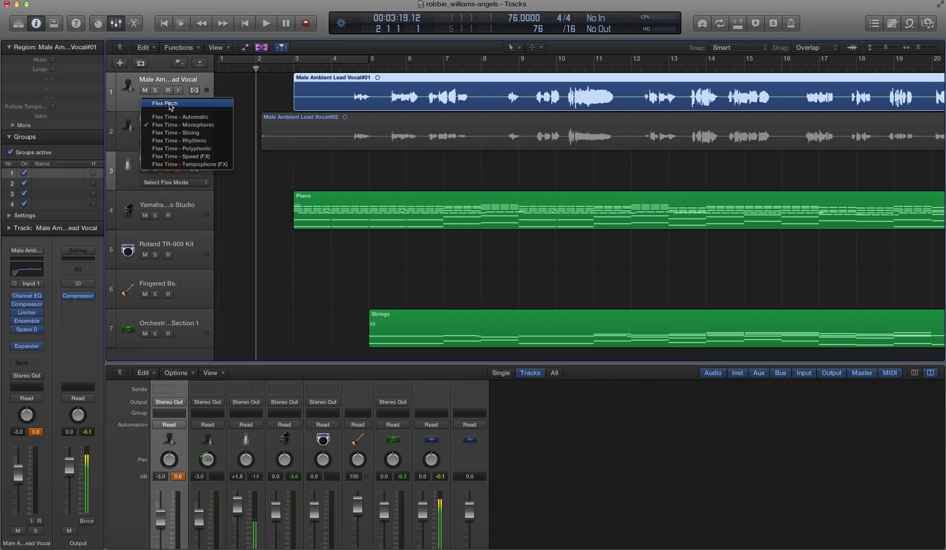
{"action": "left_click", "coordinate": [183, 125]}
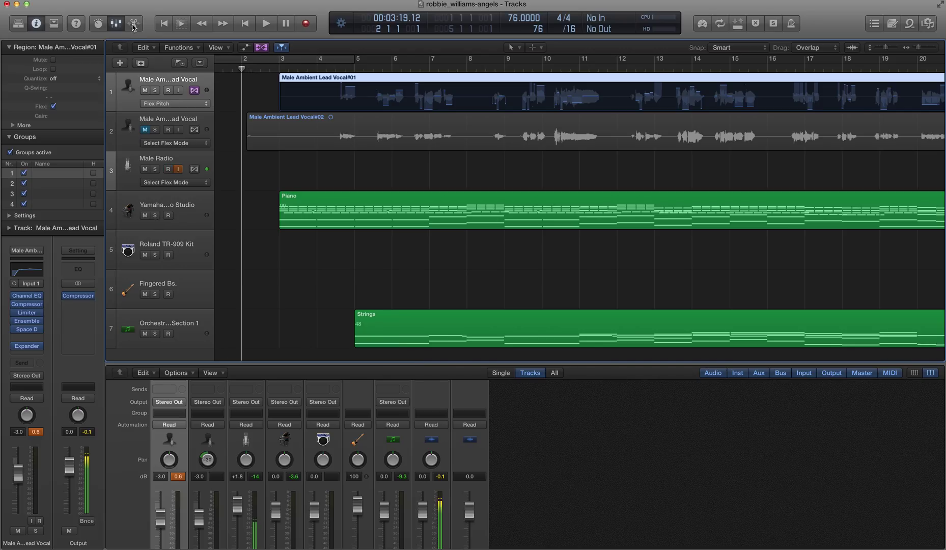
{"action": "left_click", "coordinate": [134, 23]}
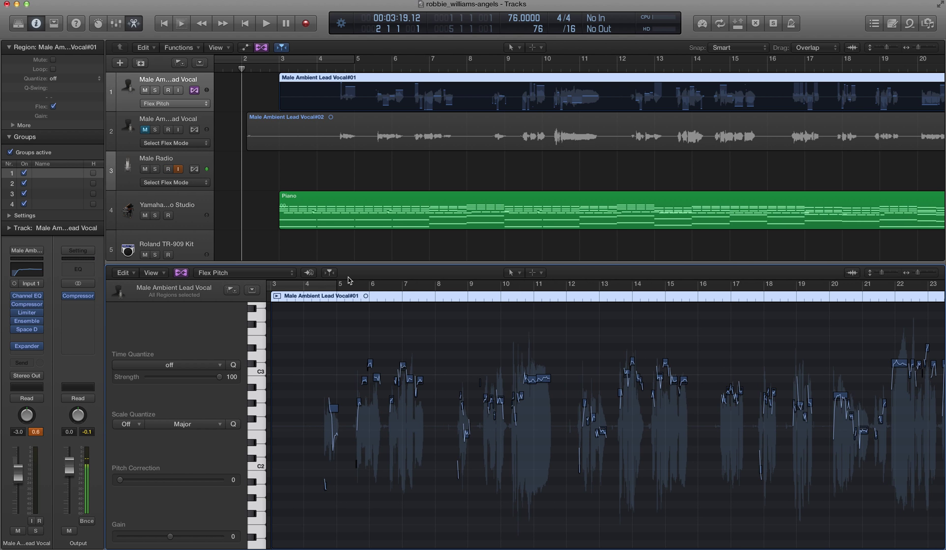
Create a cycle area from bar 3 to bar 8 over the opening vocal phrase
{"action": "left_click", "coordinate": [156, 169]}
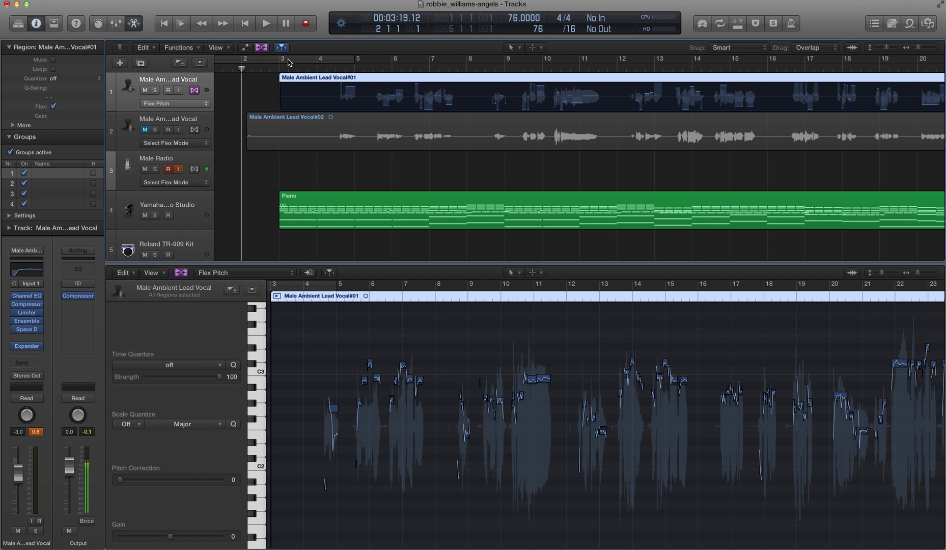
{"action": "left_click_drag", "start_coordinate": [284, 59], "coordinate": [467, 58]}
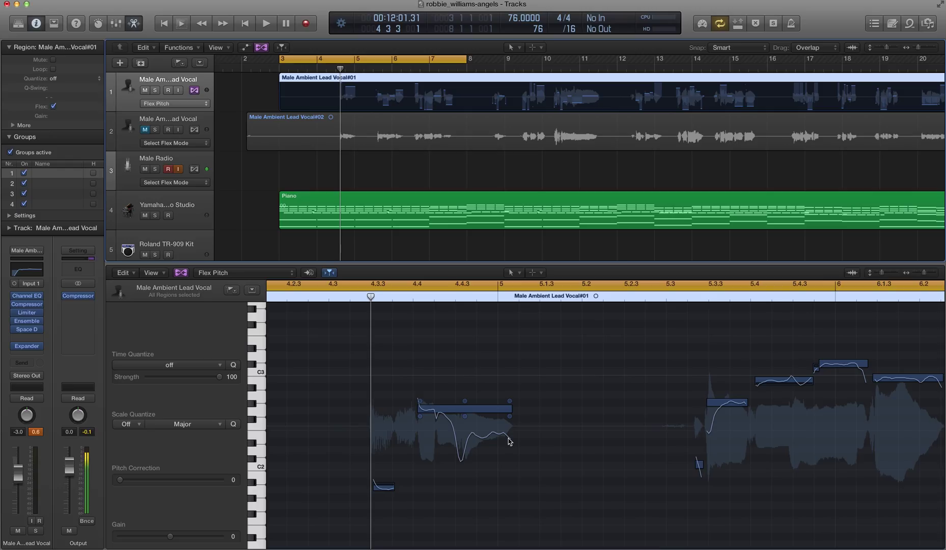
Select all lead vocal notes, set Scale Quantize to E Major and Pitch Correction to 100
{"action": "left_click", "coordinate": [463, 409]}
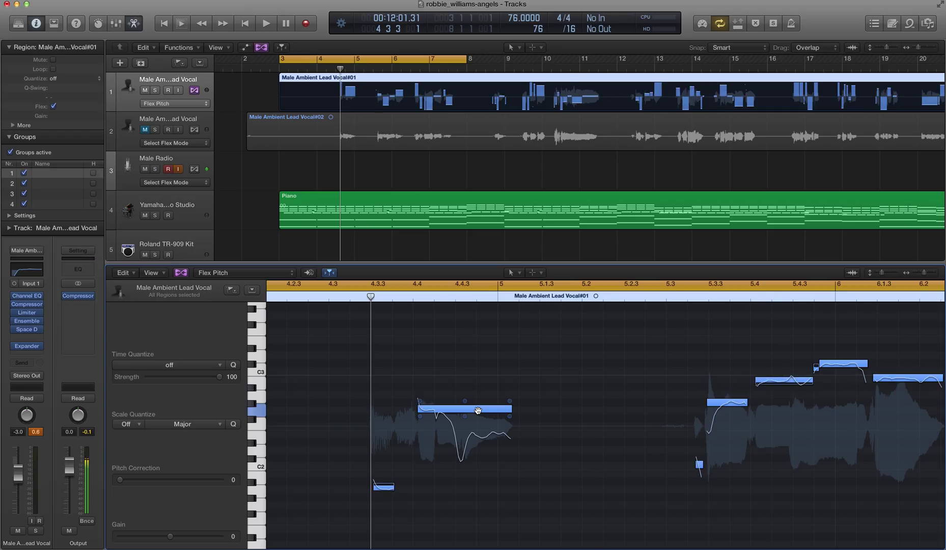
{"action": "left_click", "coordinate": [127, 424]}
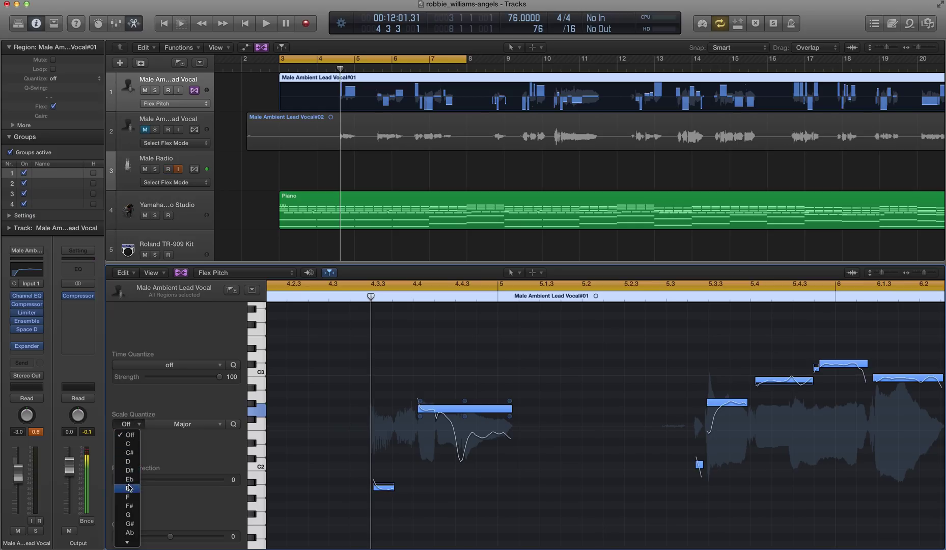
{"action": "left_click", "coordinate": [128, 496]}
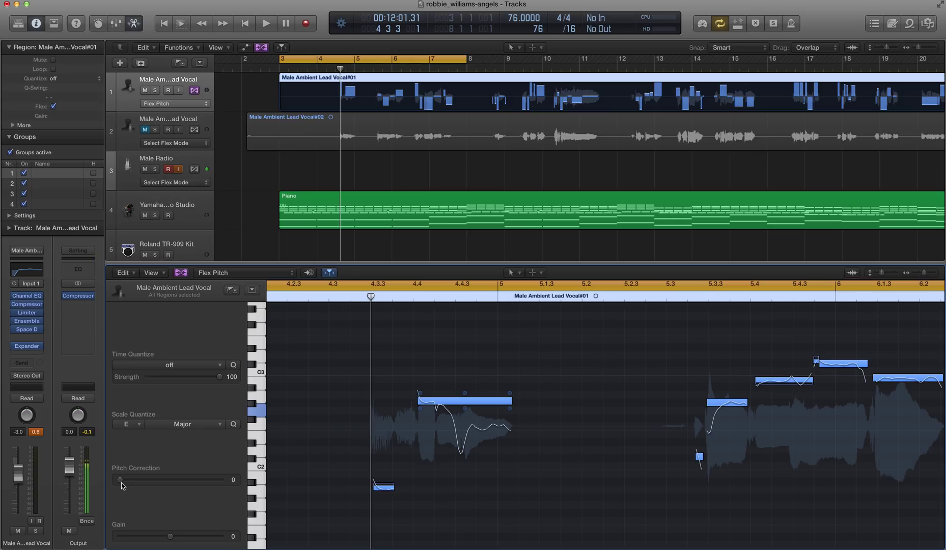
{"action": "left_click_drag", "start_coordinate": [119, 480], "coordinate": [121, 480]}
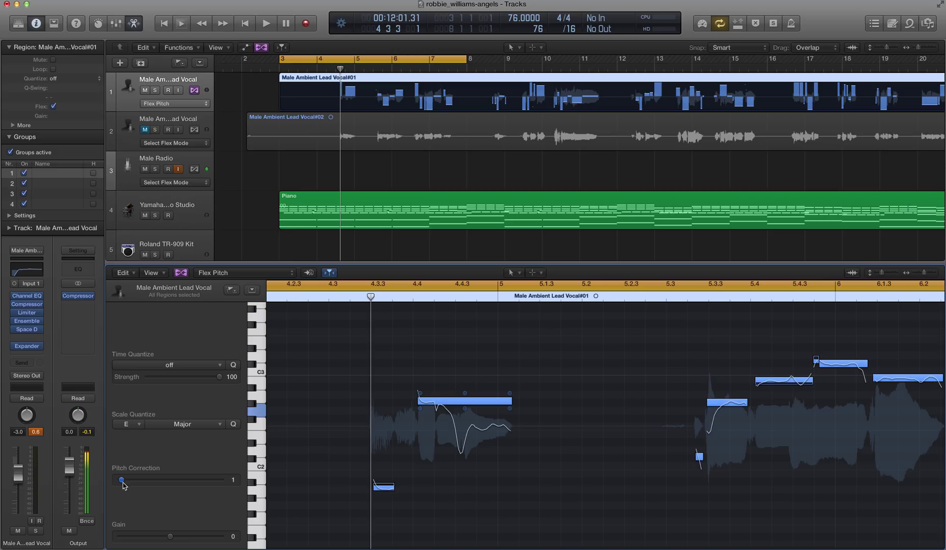
{"action": "left_click_drag", "start_coordinate": [121, 479], "coordinate": [182, 479]}
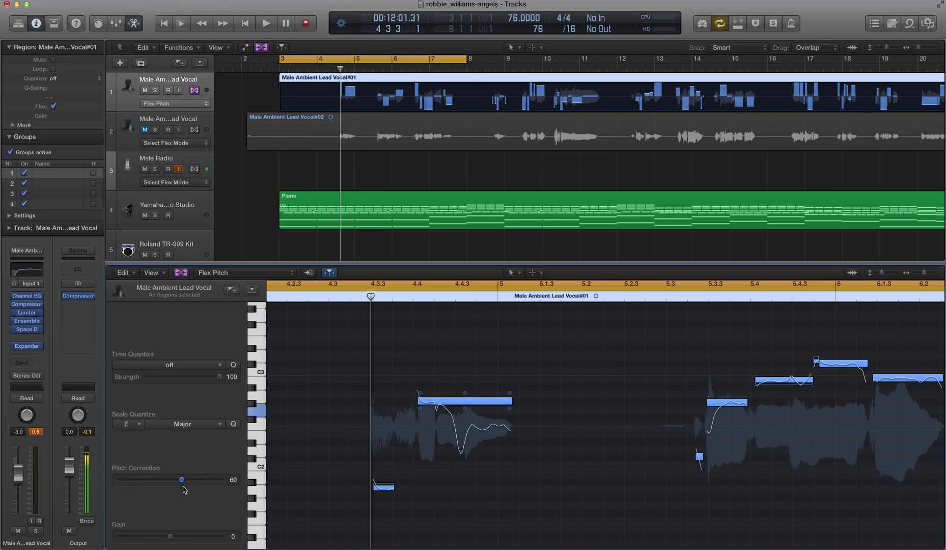
{"action": "left_click_drag", "start_coordinate": [181, 479], "coordinate": [232, 479]}
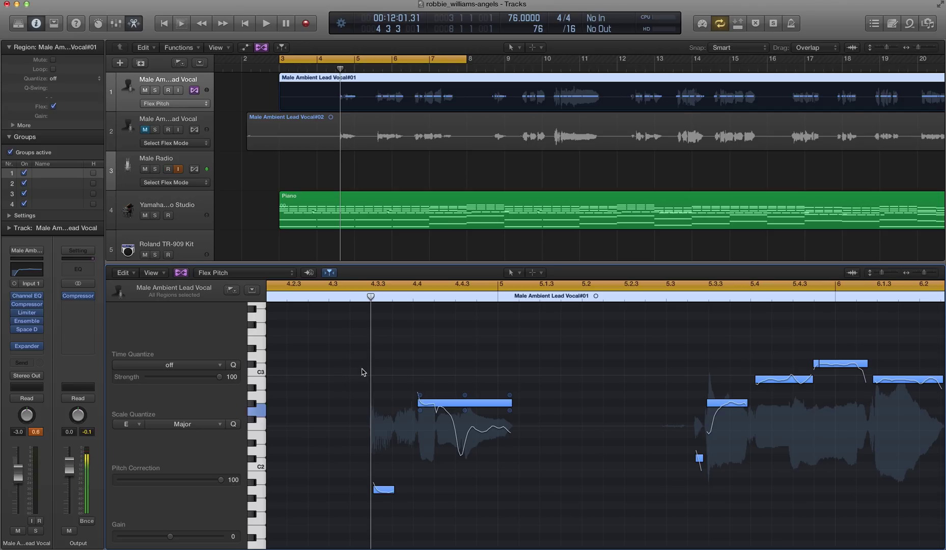
{"action": "left_click", "coordinate": [167, 169]}
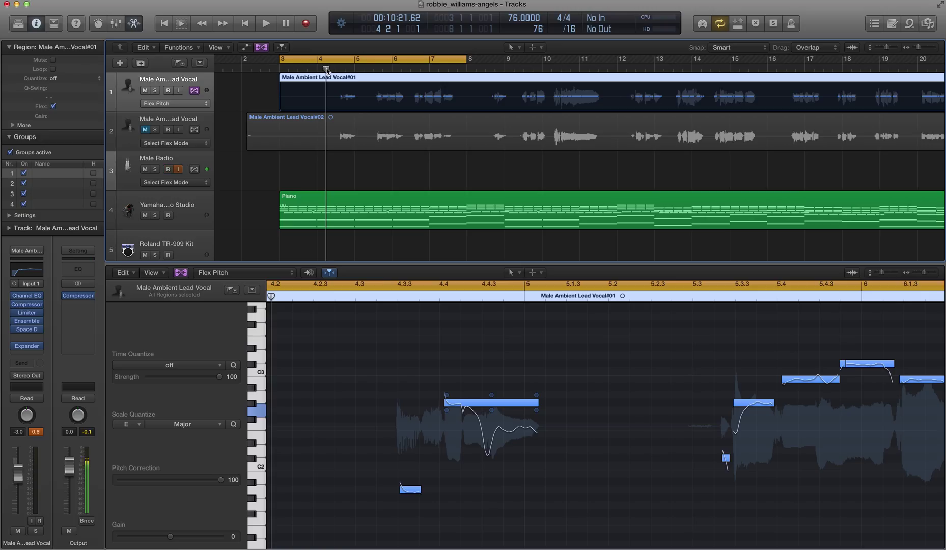
{"action": "left_click", "coordinate": [168, 169]}
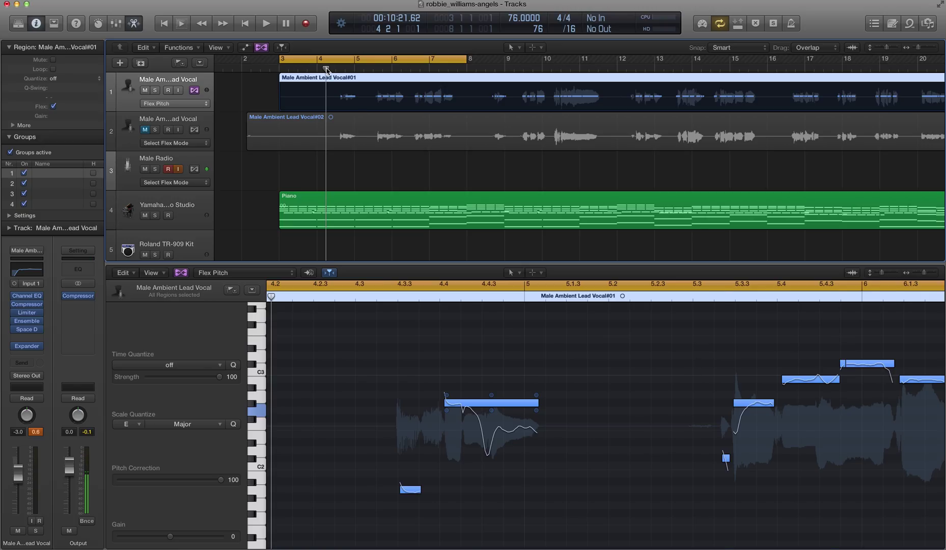
{"action": "left_click", "coordinate": [265, 23]}
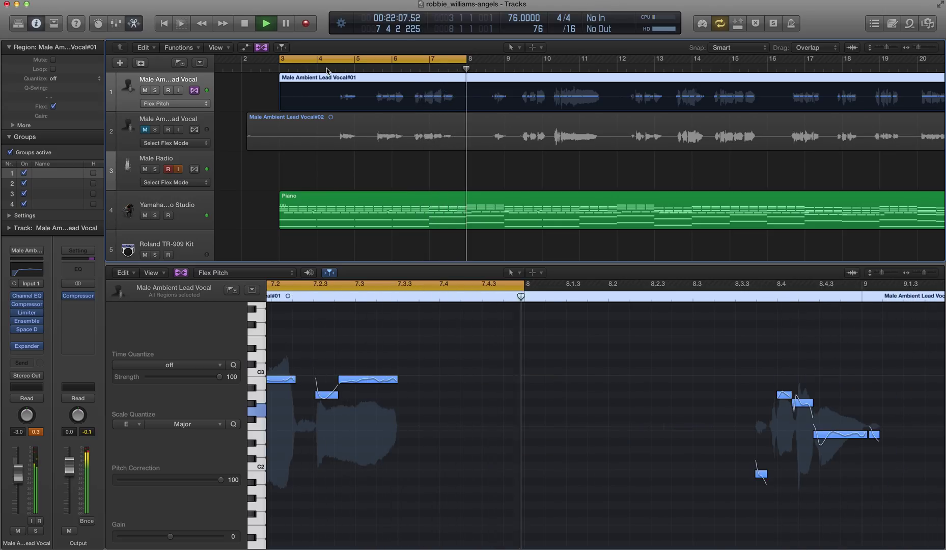
{"action": "left_click", "coordinate": [266, 23]}
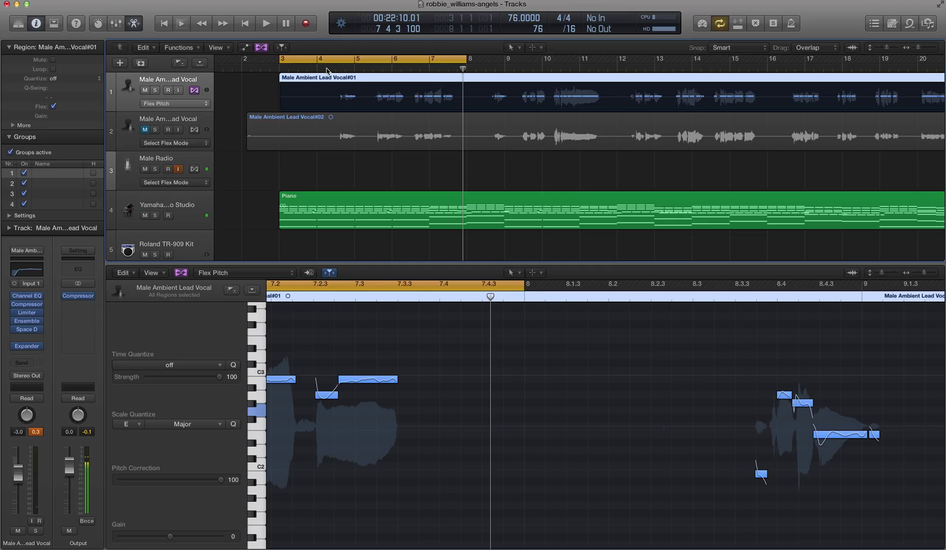
{"action": "left_click", "coordinate": [168, 169]}
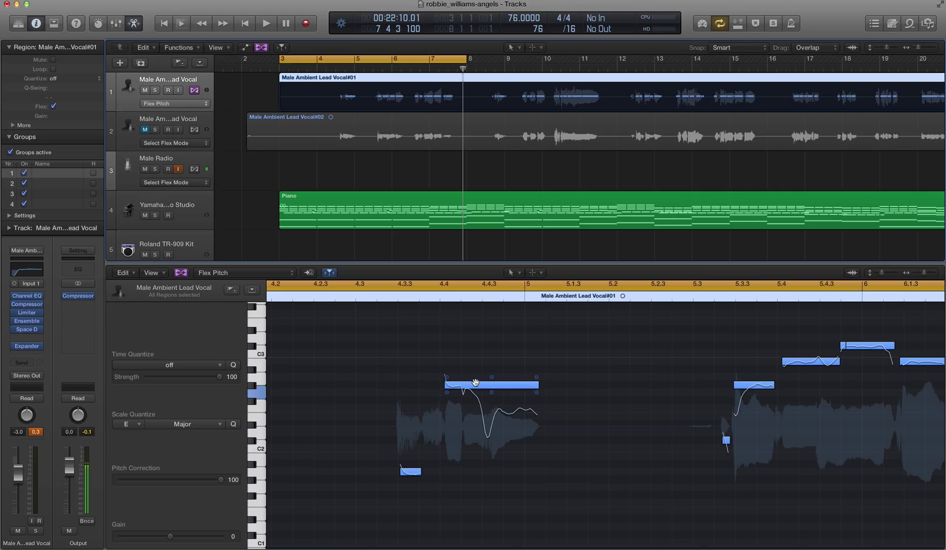
{"action": "mouse_move", "coordinate": [408, 345]}
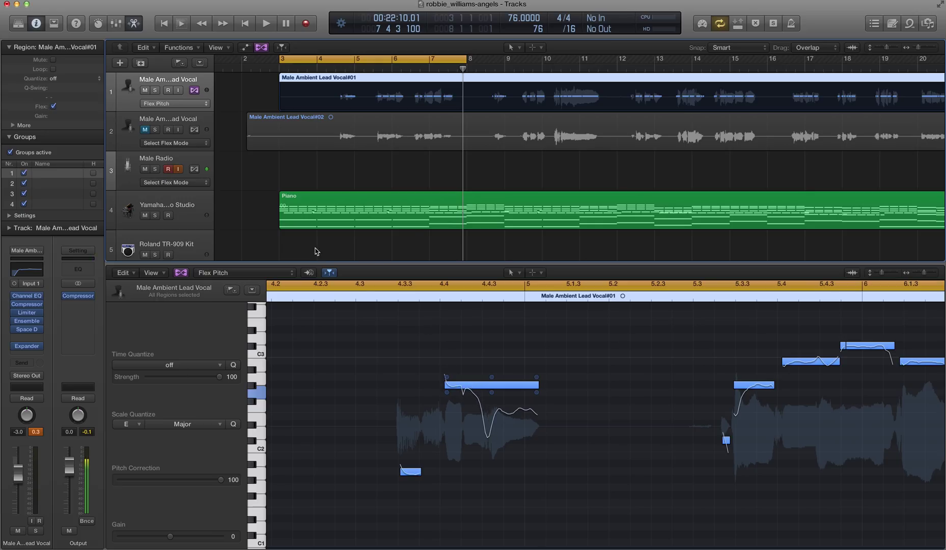
With the Vibrato Tool, flatten the long note's vibrato around bar 4.4 to 0%
{"action": "left_click", "coordinate": [512, 272]}
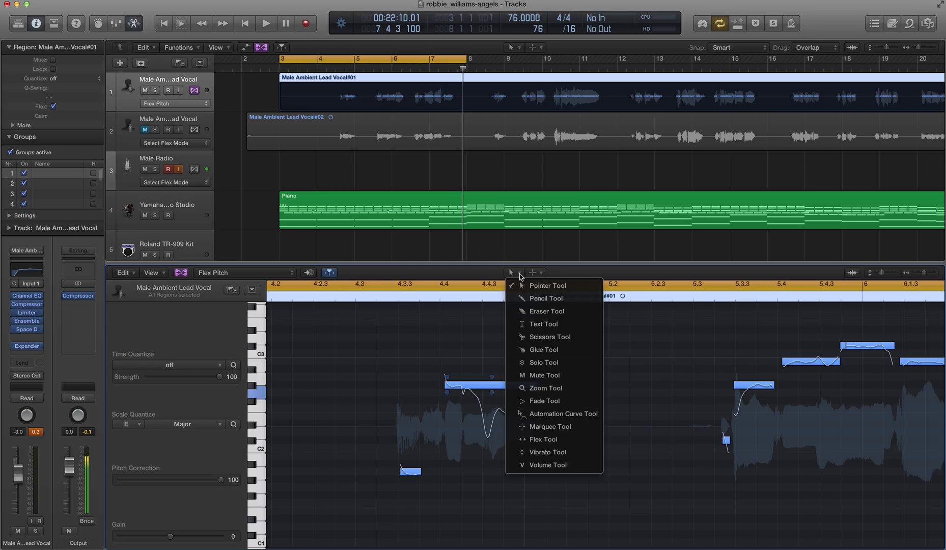
{"action": "mouse_move", "coordinate": [554, 453]}
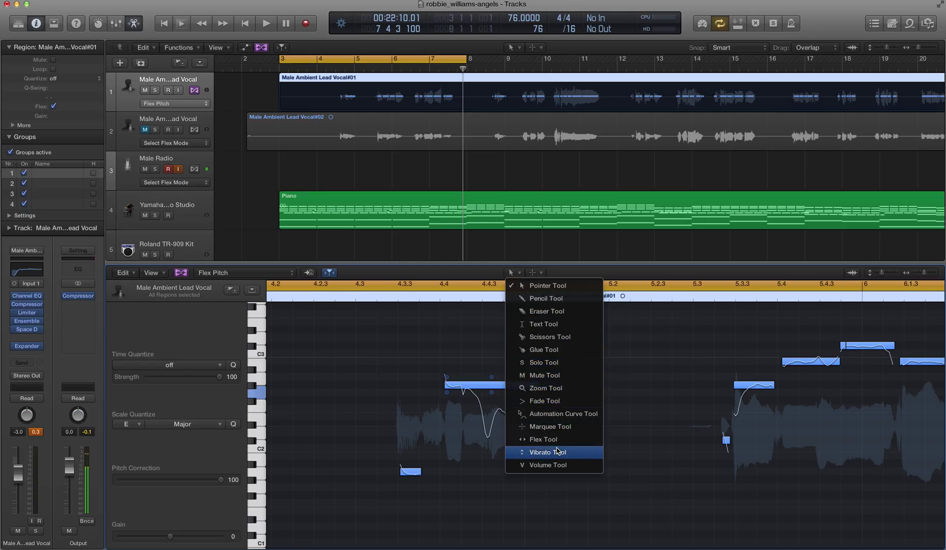
{"action": "left_click", "coordinate": [547, 285]}
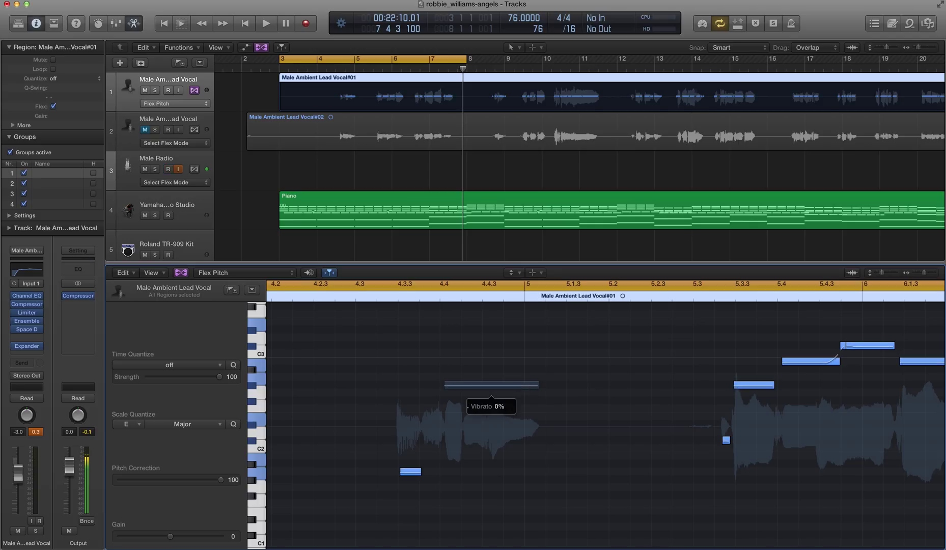
{"action": "left_click", "coordinate": [491, 384]}
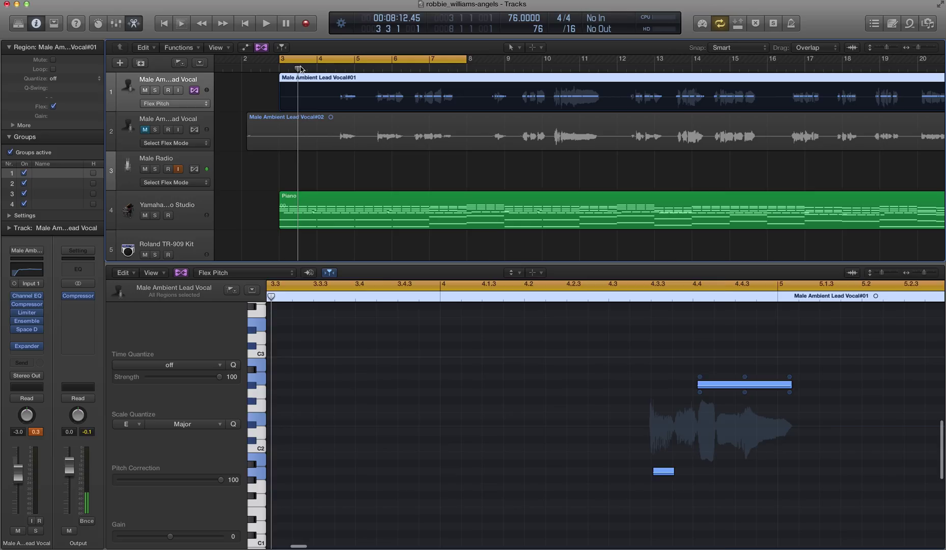
Put the playhead near bar 3.3 and lower the long note's fine pitch to -2
{"action": "left_click", "coordinate": [266, 23]}
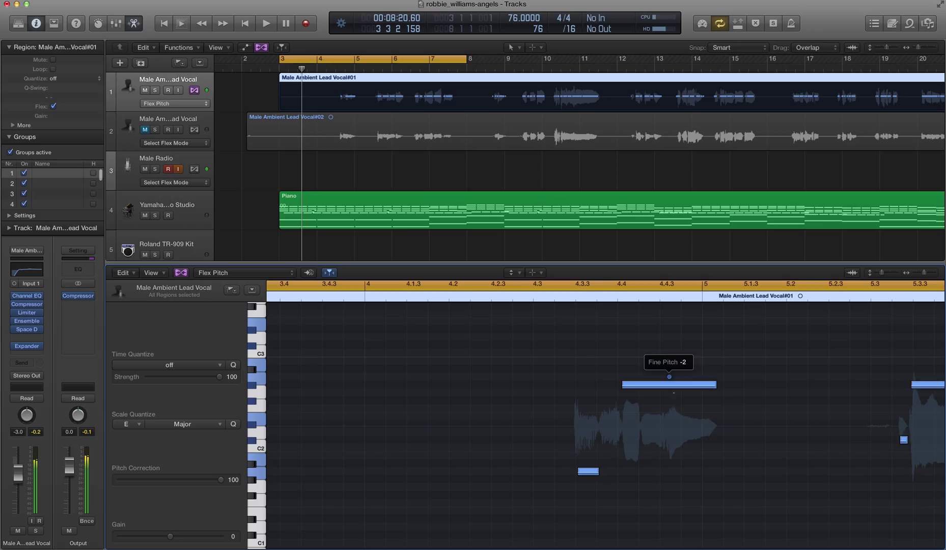
{"action": "left_click_drag", "start_coordinate": [668, 377], "coordinate": [674, 391]}
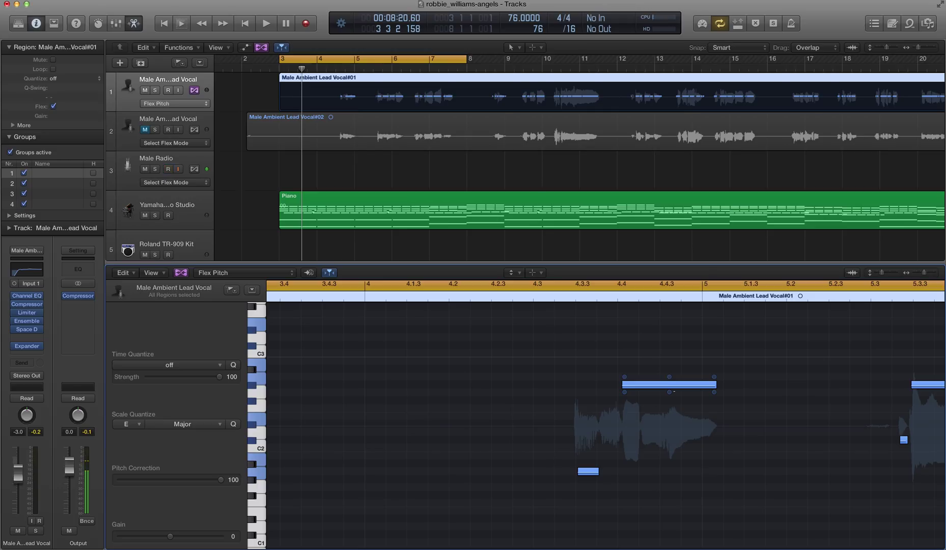
Raise the long note's vibrato around bar 4.4 back up to about 58%
{"action": "left_click", "coordinate": [169, 169]}
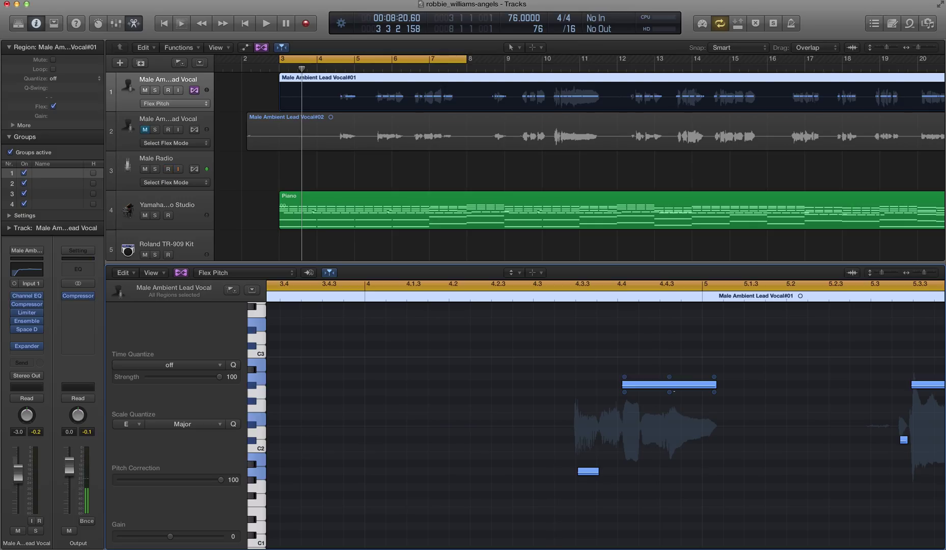
{"action": "left_click", "coordinate": [168, 169]}
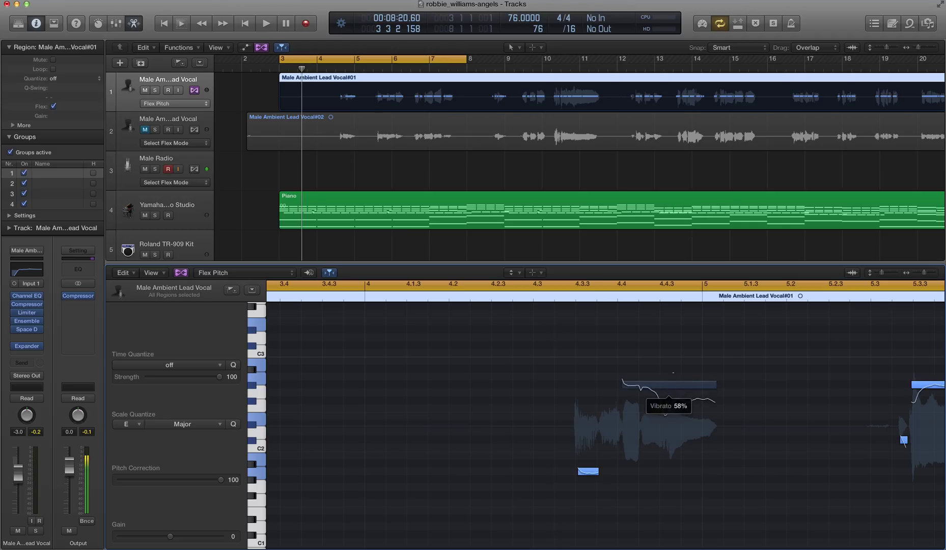
{"action": "left_click", "coordinate": [667, 385]}
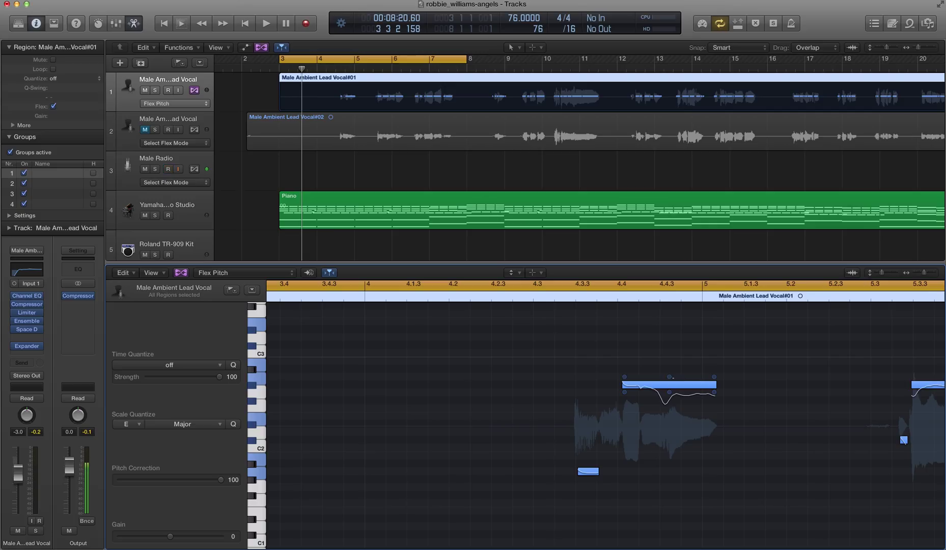
Select the second Male Ambient Lead Vocal track header, showing region Male Ambient Lead Vocal#02
{"action": "left_click", "coordinate": [167, 169]}
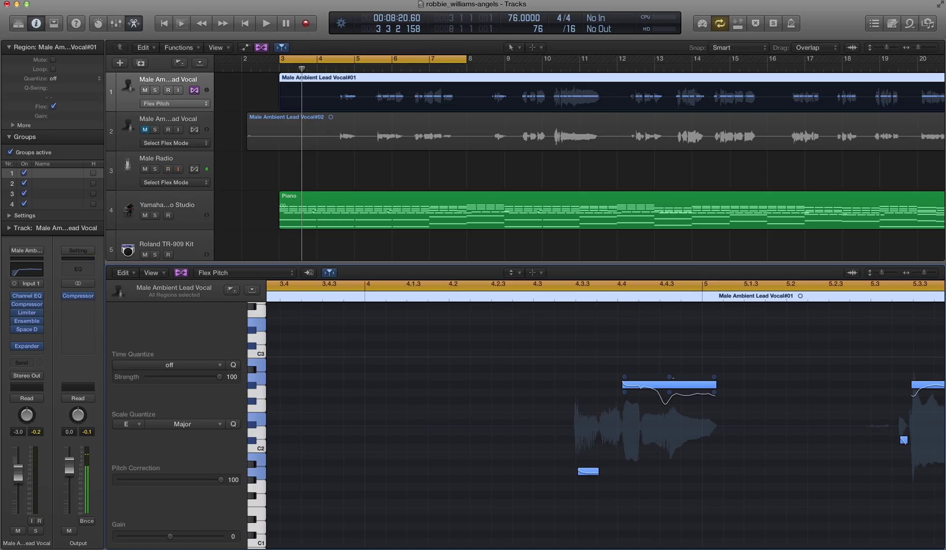
{"action": "left_click", "coordinate": [168, 169]}
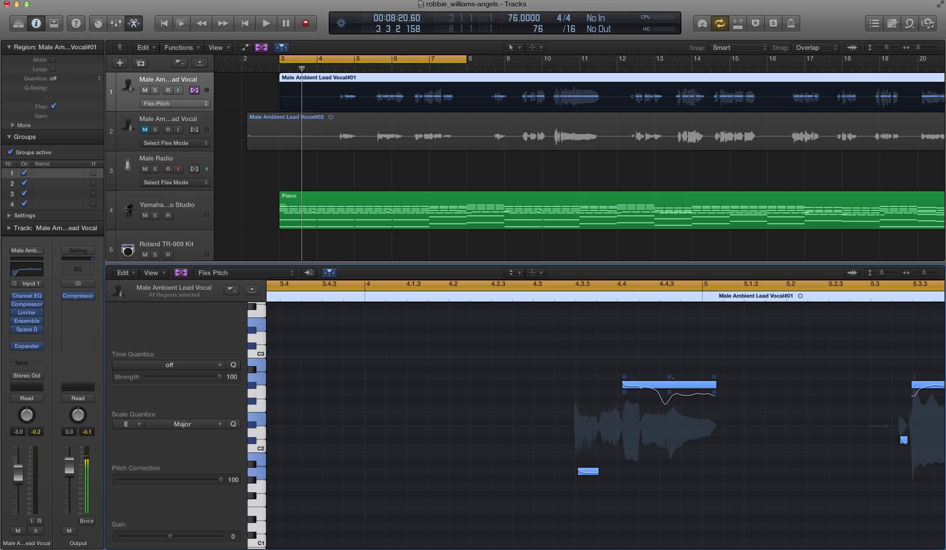
{"action": "left_click", "coordinate": [168, 169]}
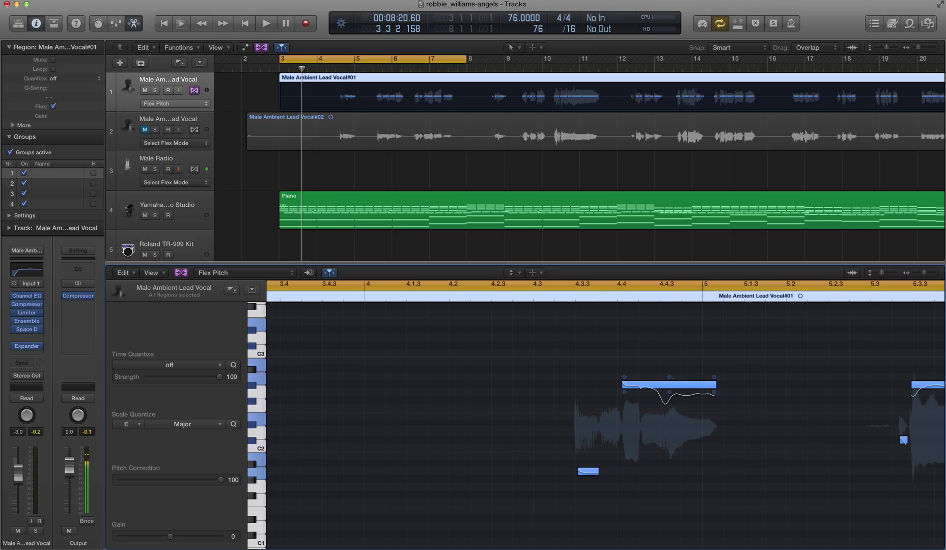
{"action": "left_click", "coordinate": [167, 169]}
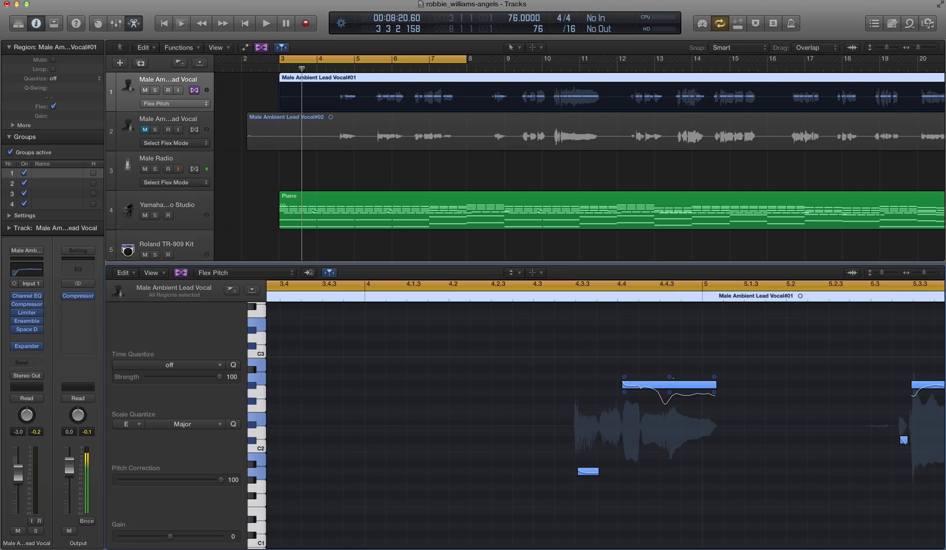
{"action": "left_click", "coordinate": [168, 169]}
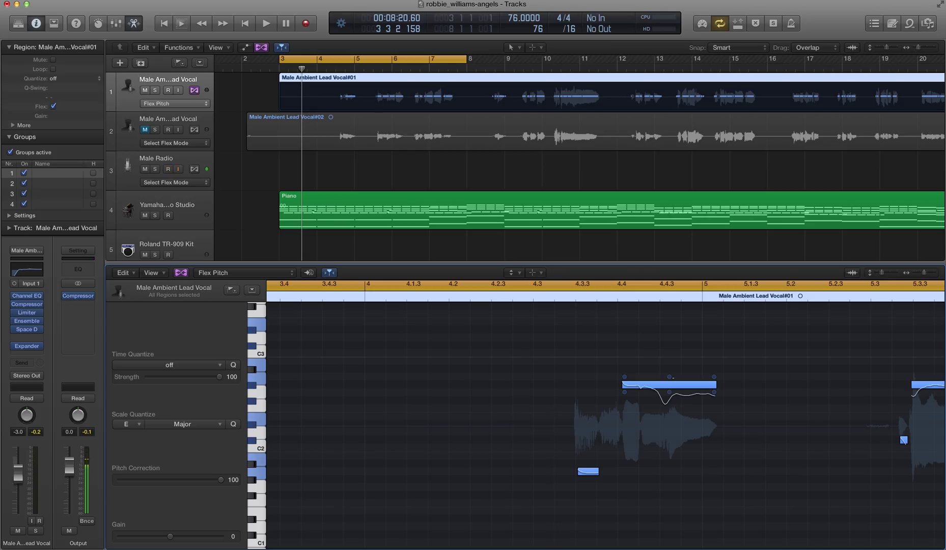
{"action": "left_click", "coordinate": [167, 169]}
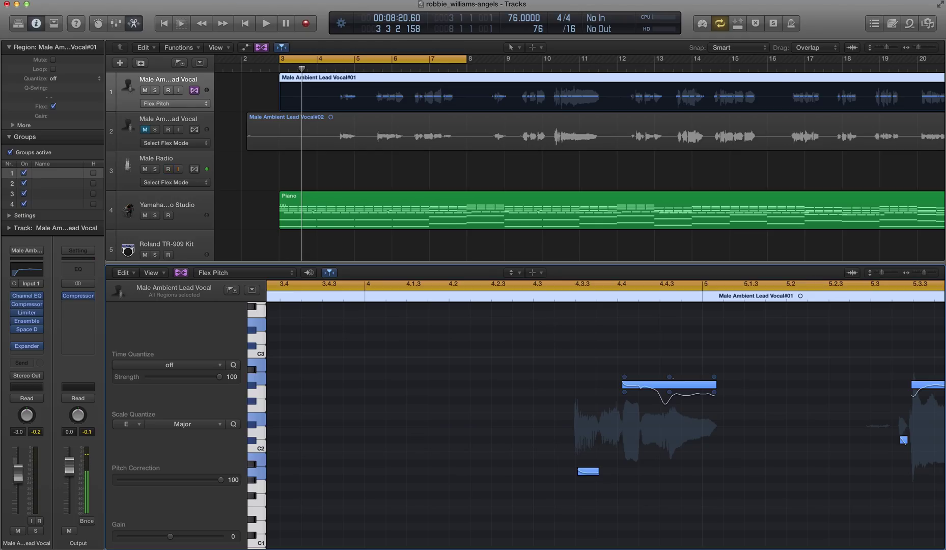
{"action": "left_click", "coordinate": [167, 169]}
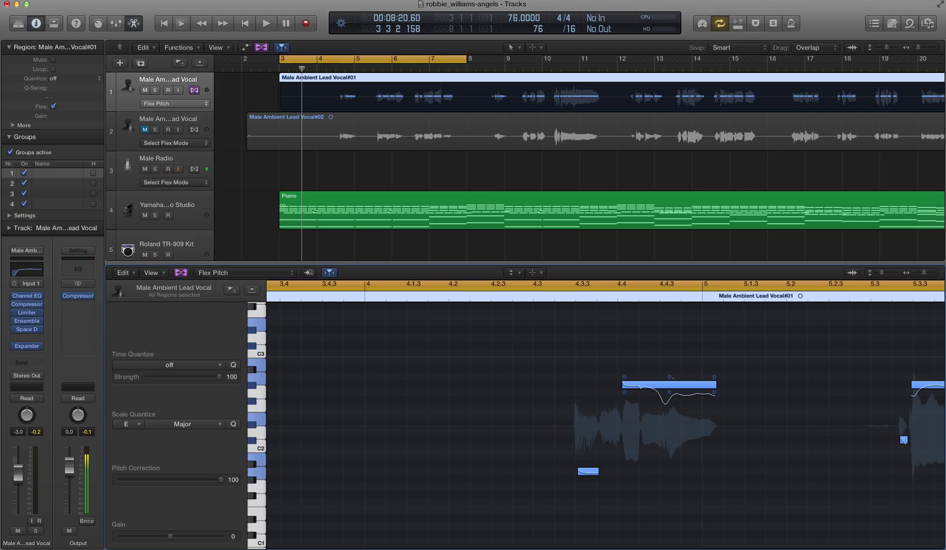
{"action": "left_click", "coordinate": [168, 169]}
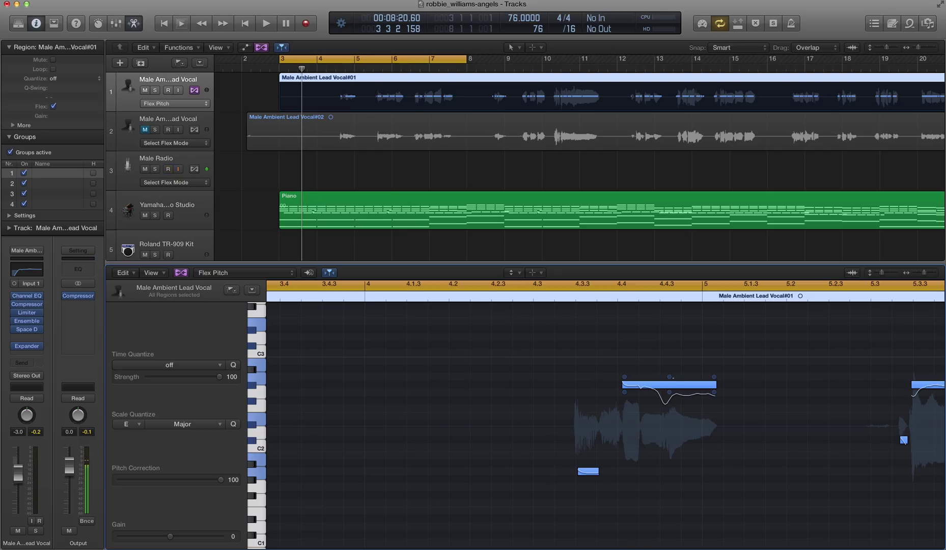
{"action": "left_click", "coordinate": [167, 169]}
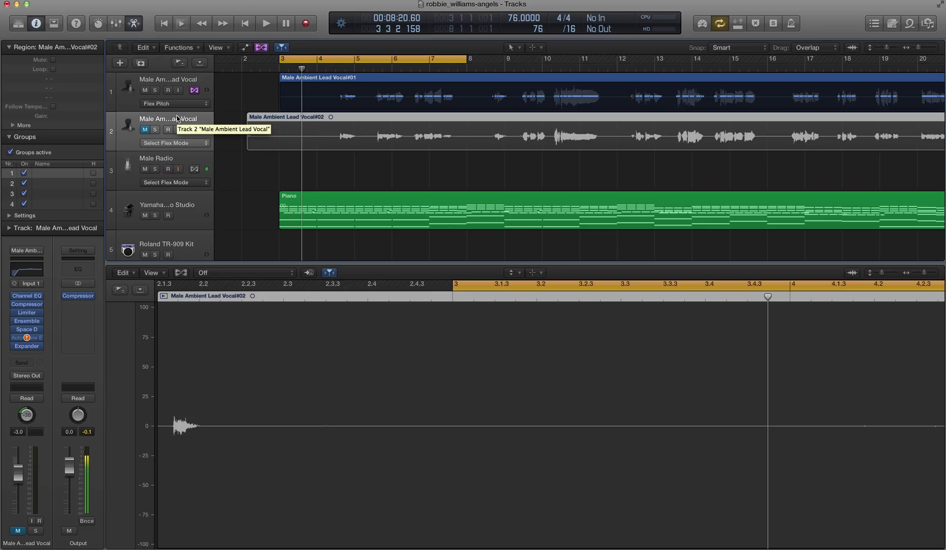
{"action": "left_click", "coordinate": [167, 170]}
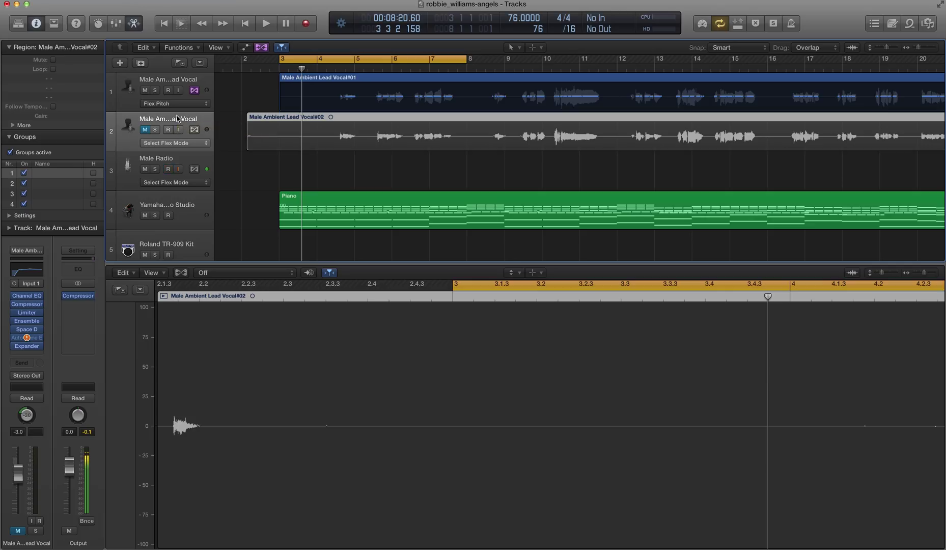
{"action": "left_click", "coordinate": [167, 170]}
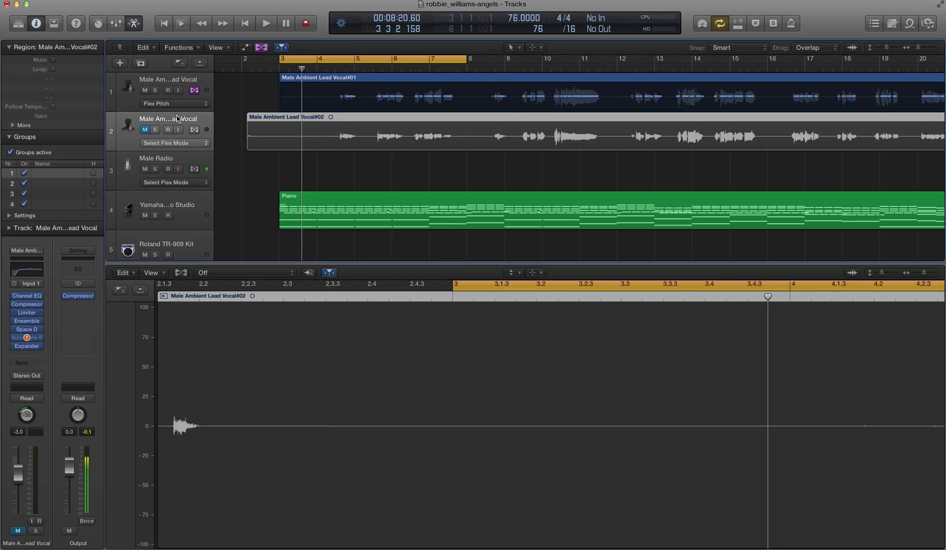
{"action": "left_click", "coordinate": [169, 169]}
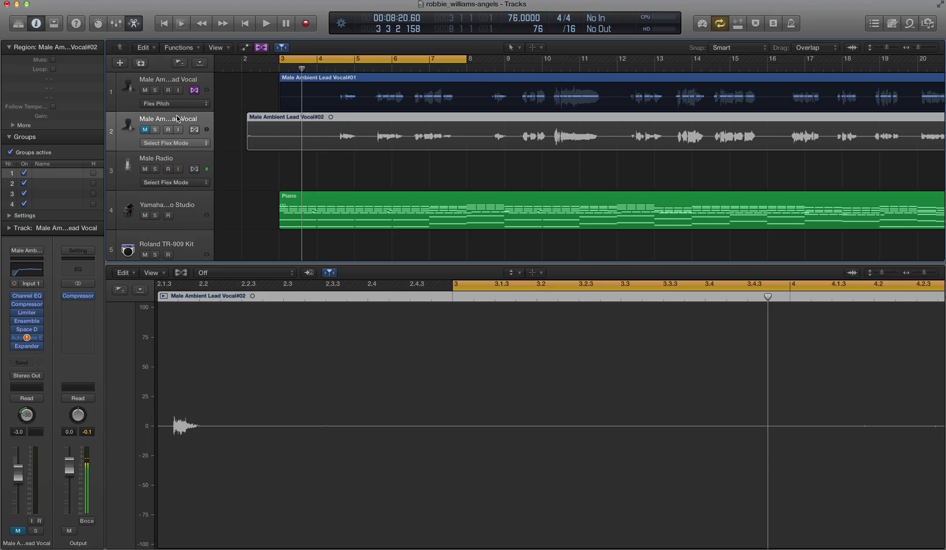
{"action": "left_click", "coordinate": [168, 169]}
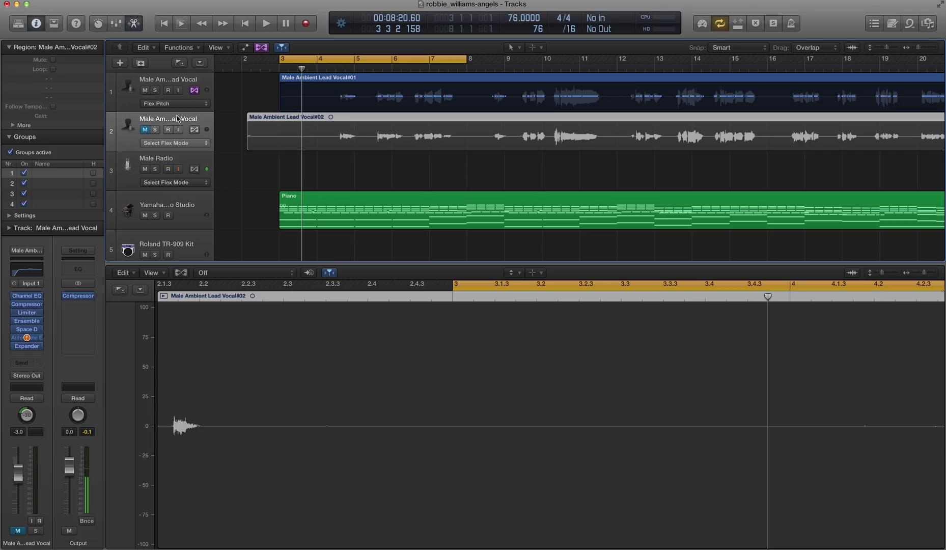
{"action": "left_click", "coordinate": [169, 170]}
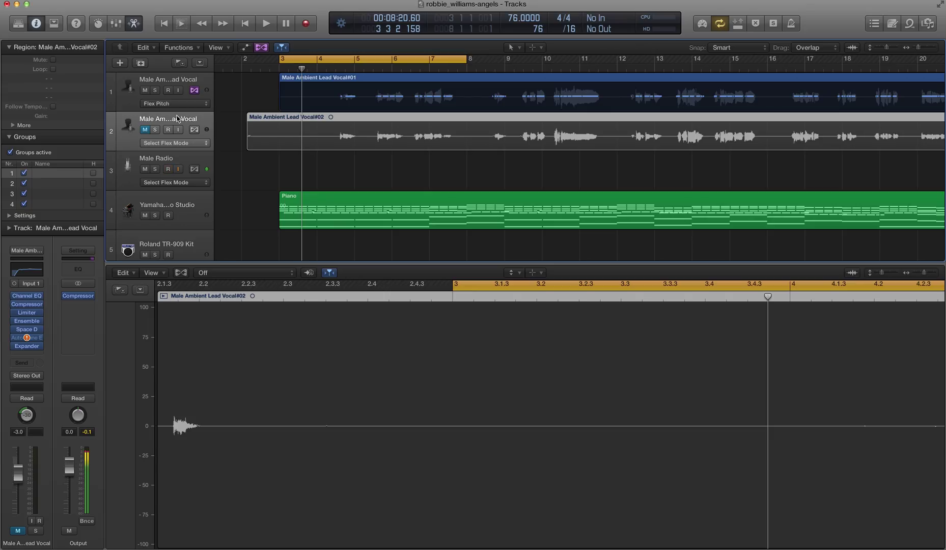
{"action": "left_click", "coordinate": [169, 169]}
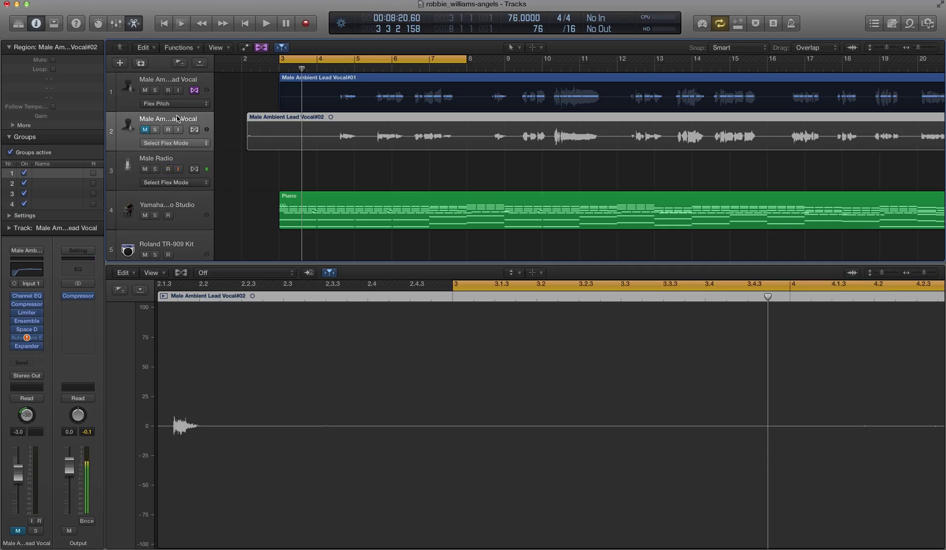
{"action": "left_click", "coordinate": [167, 169]}
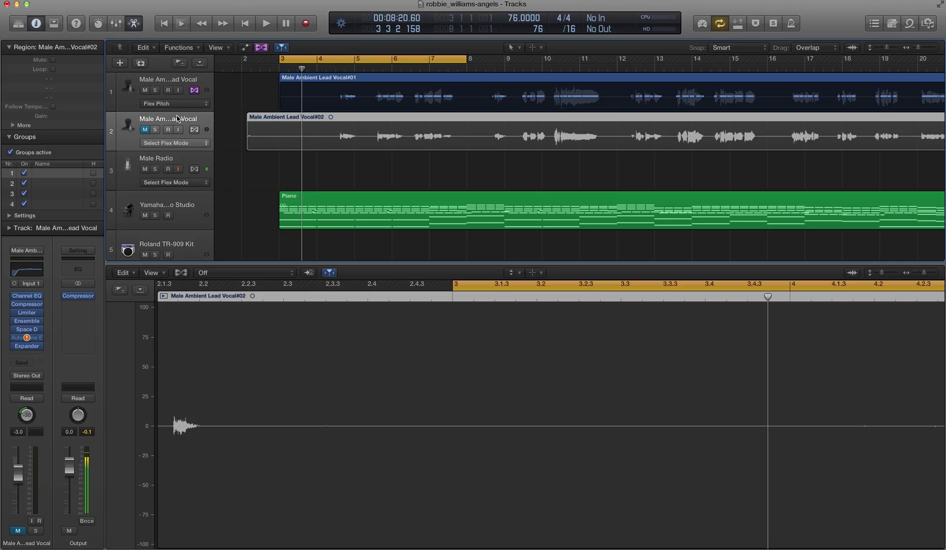
{"action": "left_click", "coordinate": [168, 170]}
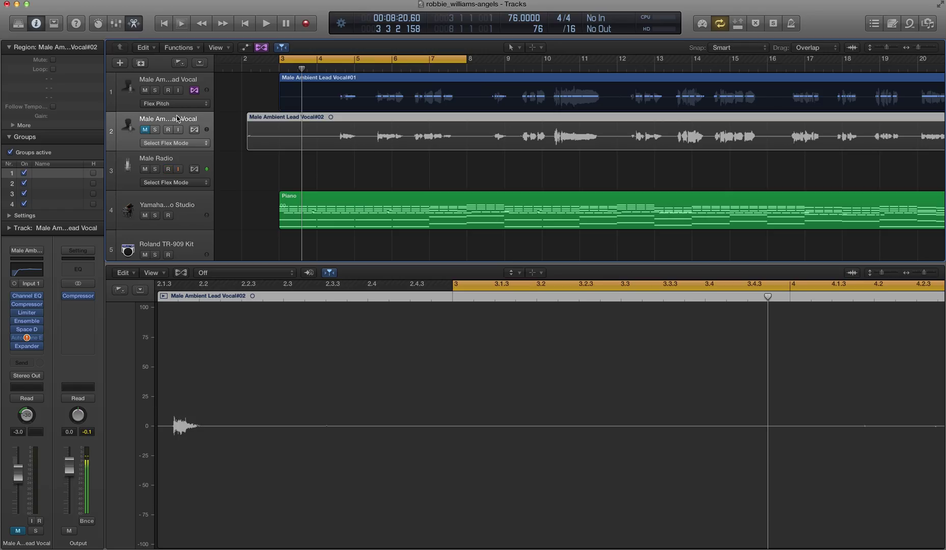
{"action": "left_click", "coordinate": [168, 169]}
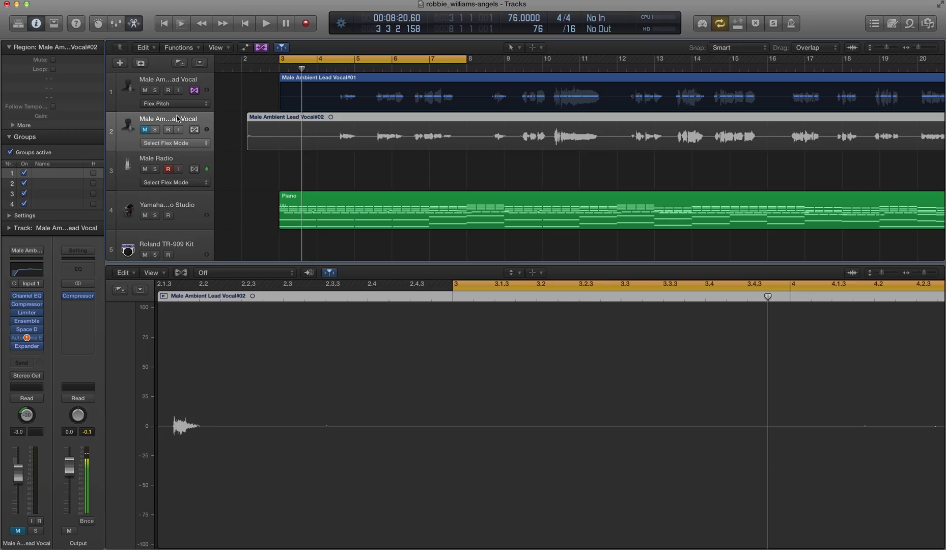